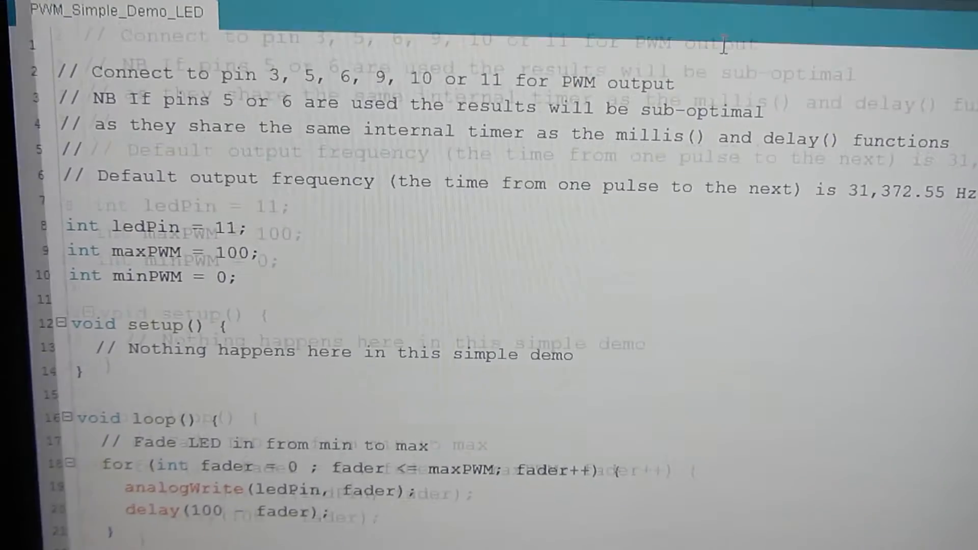
scroll("down", 3)
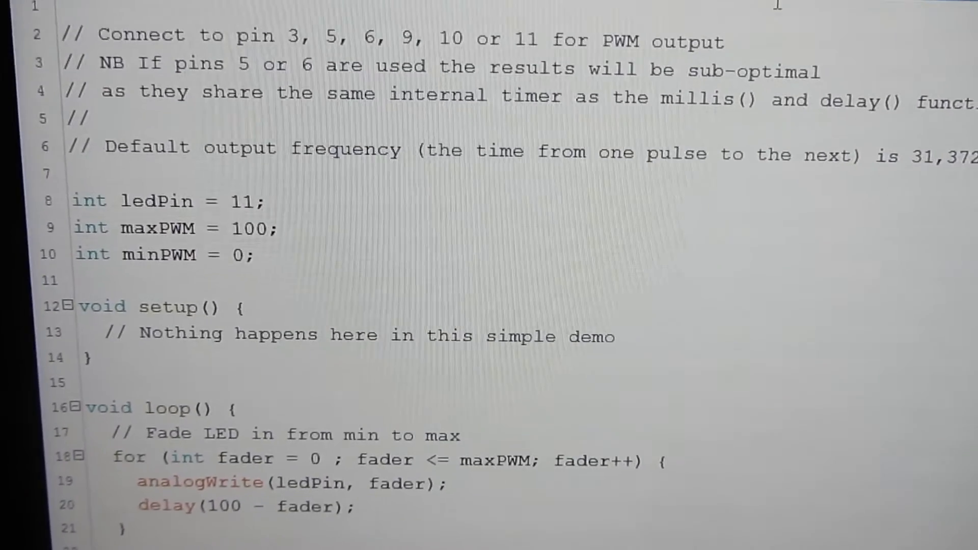
scroll("down", 3)
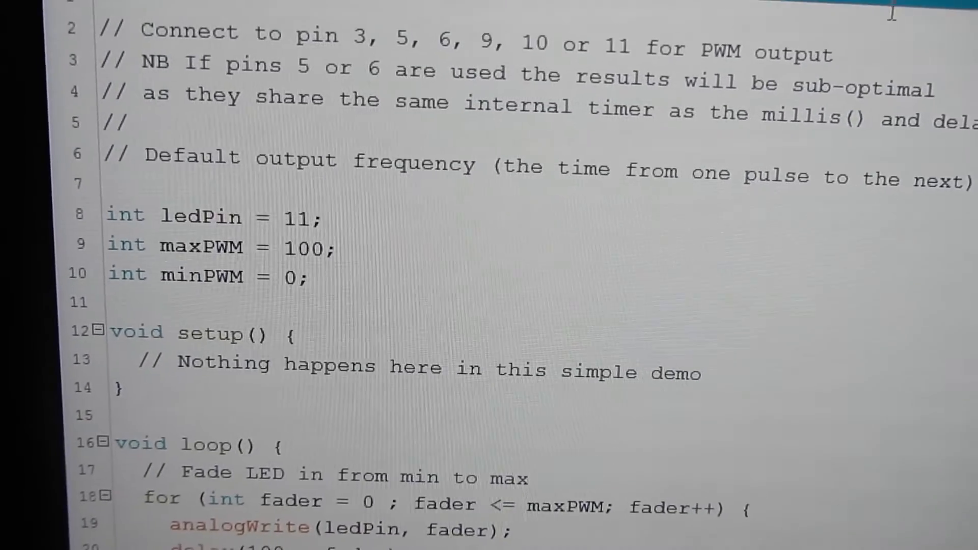
scroll("down", 3)
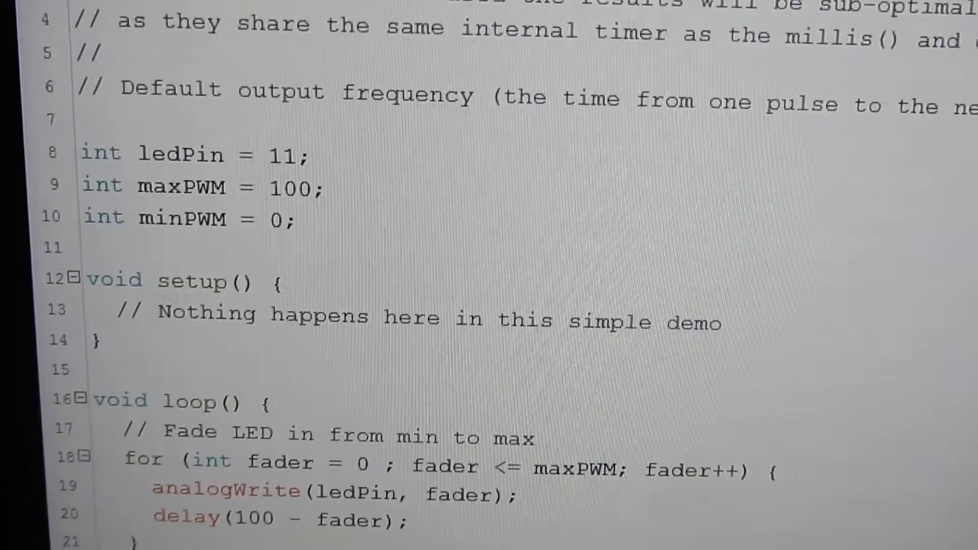
scroll("down", 3)
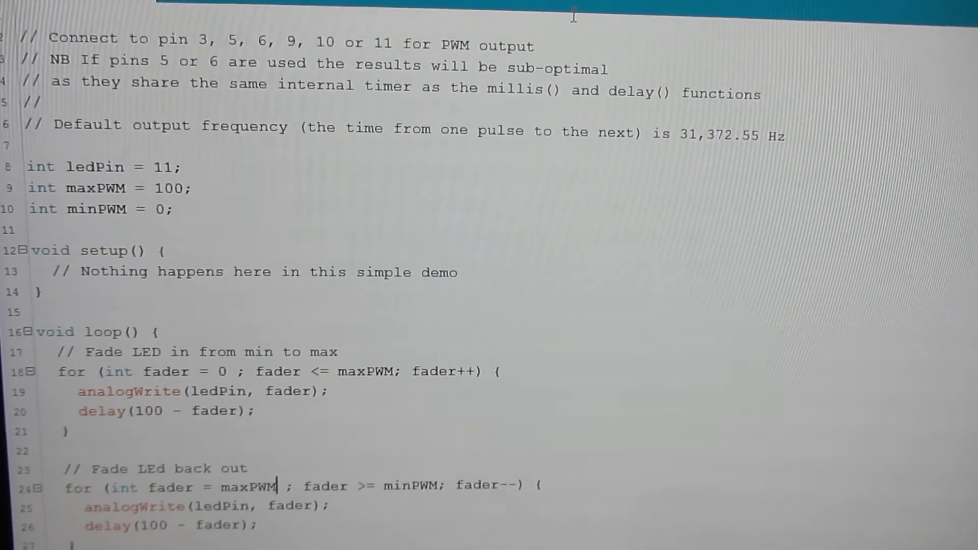
scroll("down", 3)
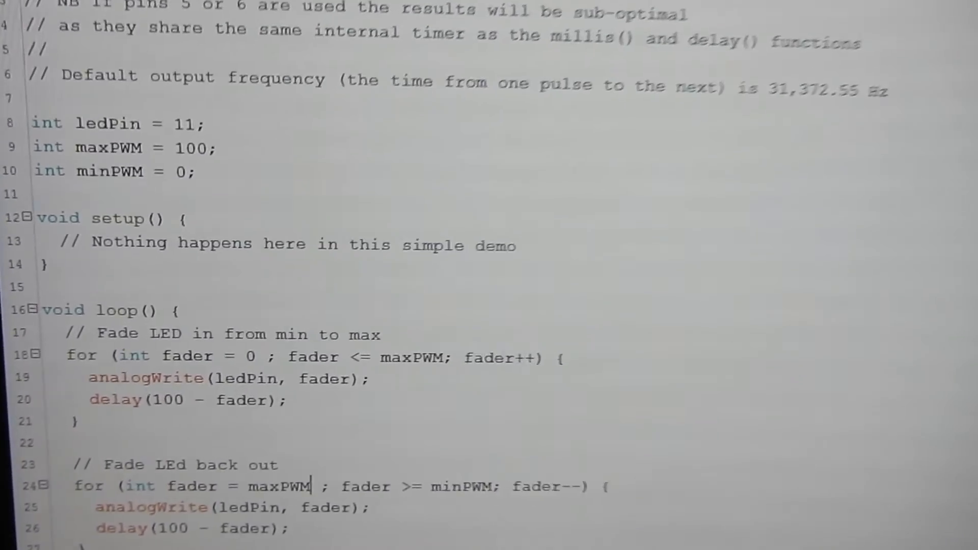
scroll("down", 3)
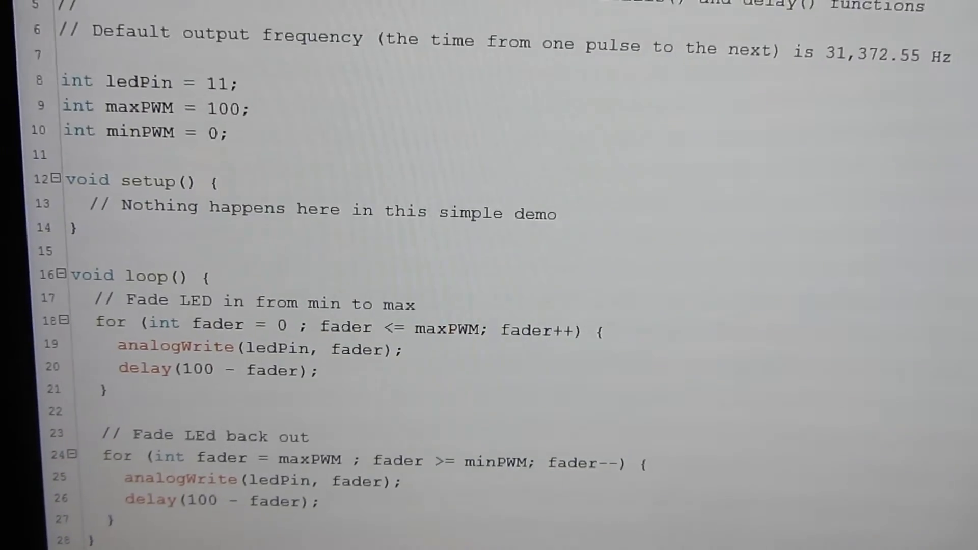